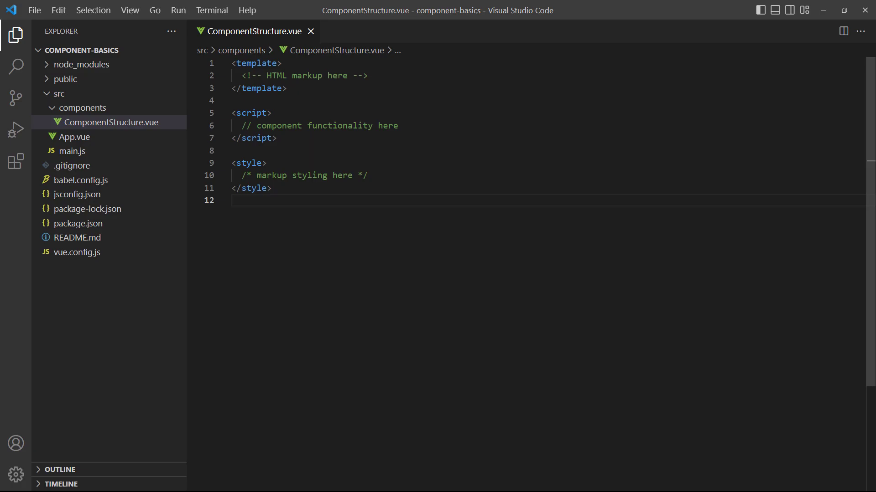
# Step: Open App.vue from the Explorer to review it, then close the editor tabs
pyautogui.click(73, 122)
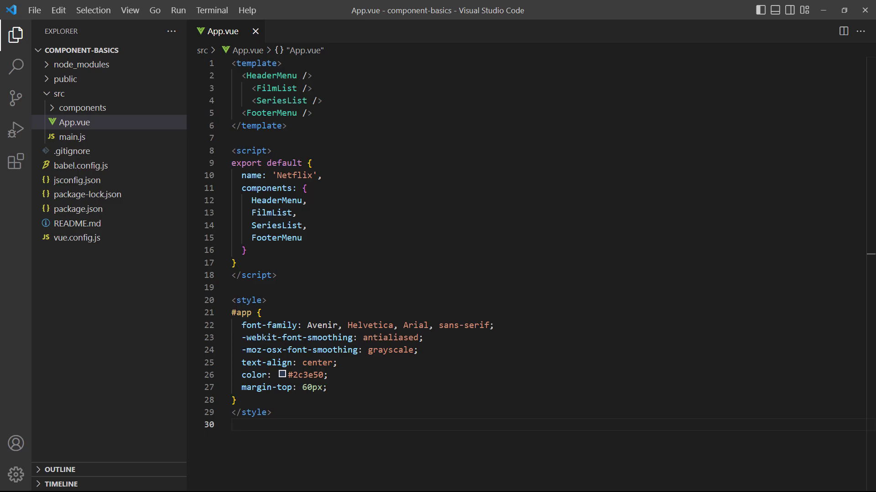
pyautogui.click(255, 31)
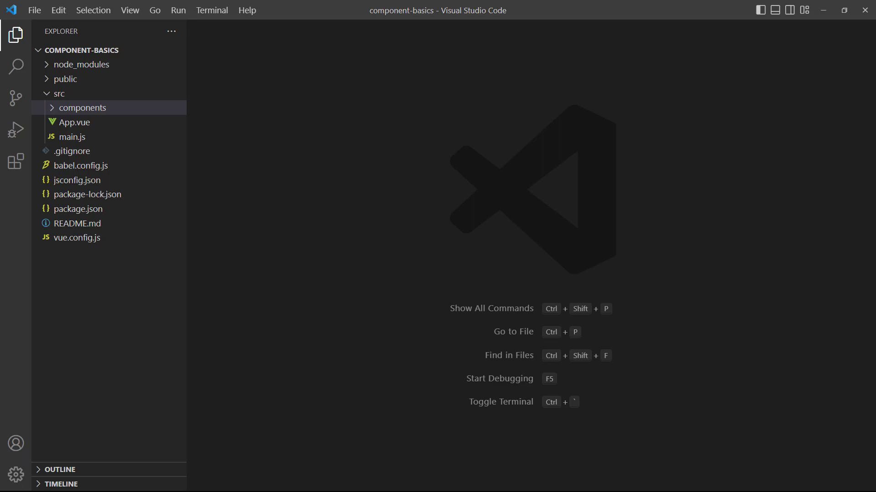
pyautogui.moveTo(201, 112)
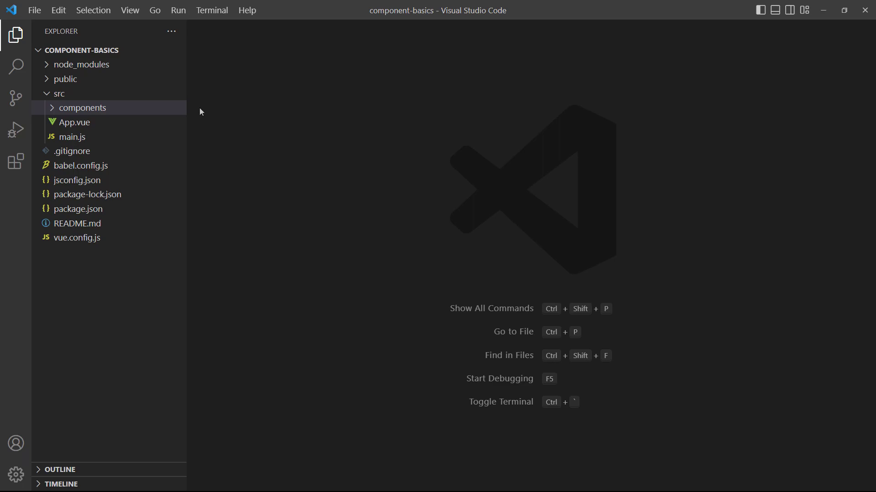
# Step: Create a new empty GreetingMessage.vue file inside the components folder
pyautogui.rightClick(84, 108)
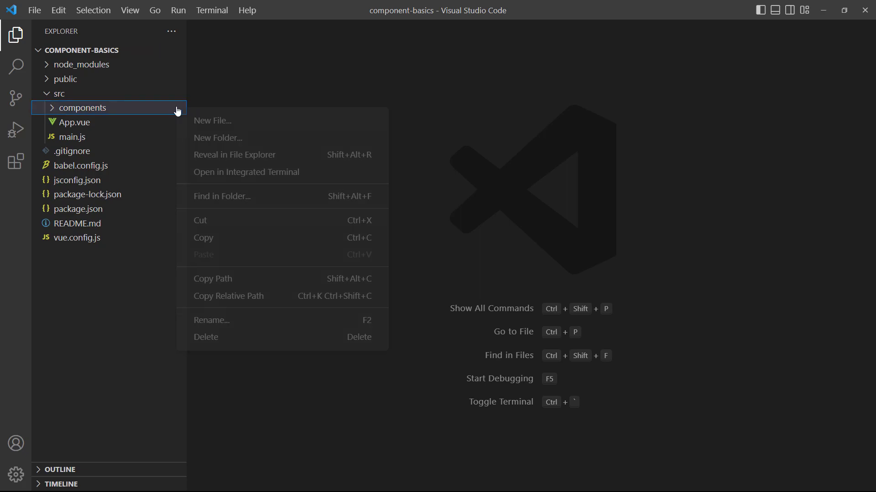
pyautogui.click(212, 120)
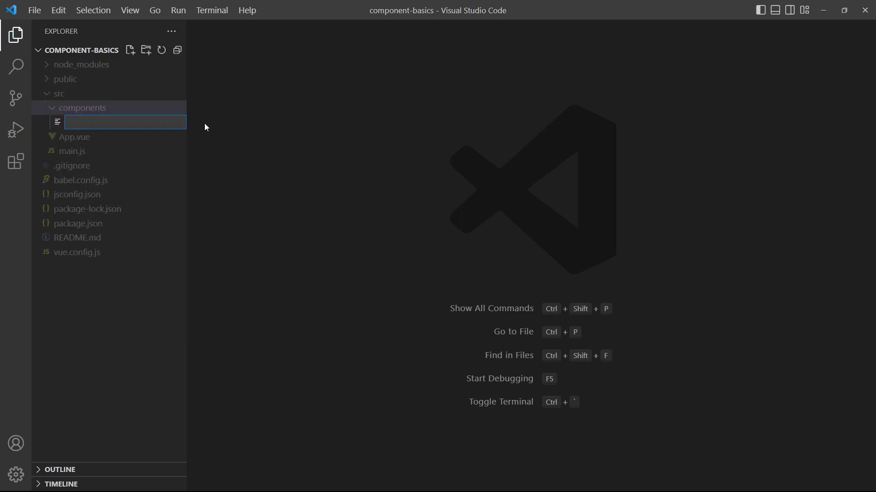
pyautogui.write('GreetingMessage.vue')
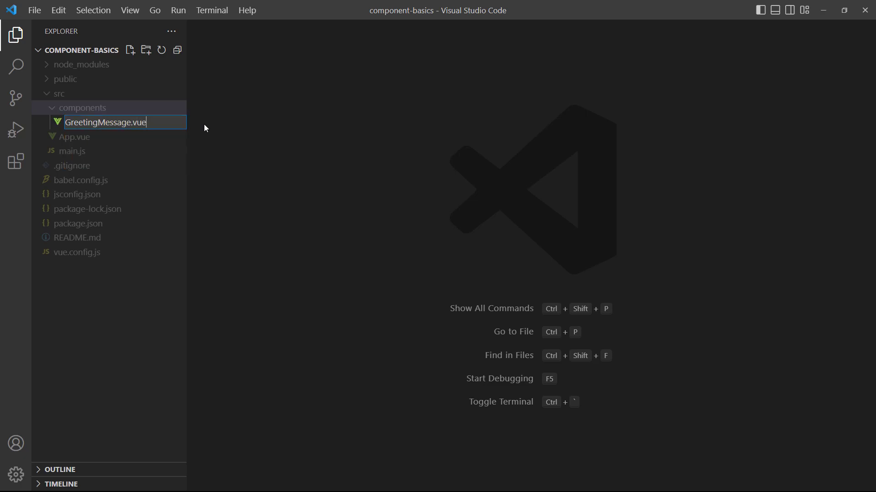
pyautogui.press('Enter')
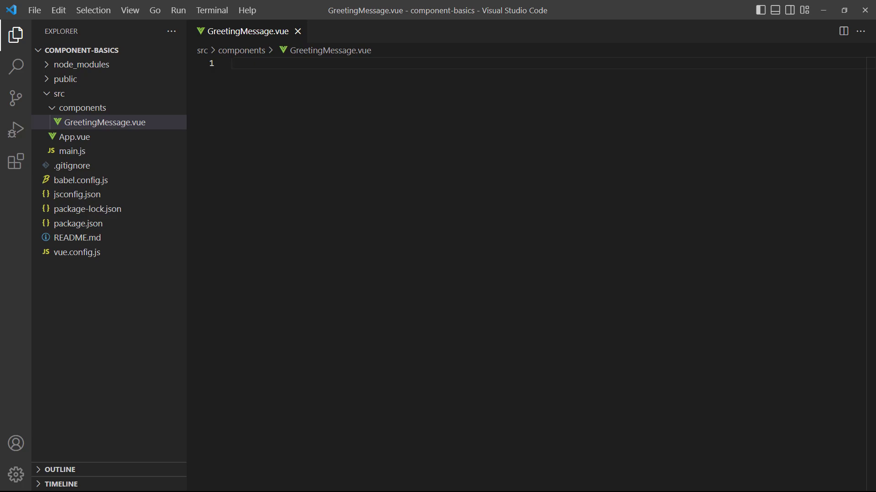
# Step: Write a template with an h1 'Hello from a component' in GreetingMessage.vue, then open App.vue
pyautogui.write('<template')
pyautogui.write('<h1')
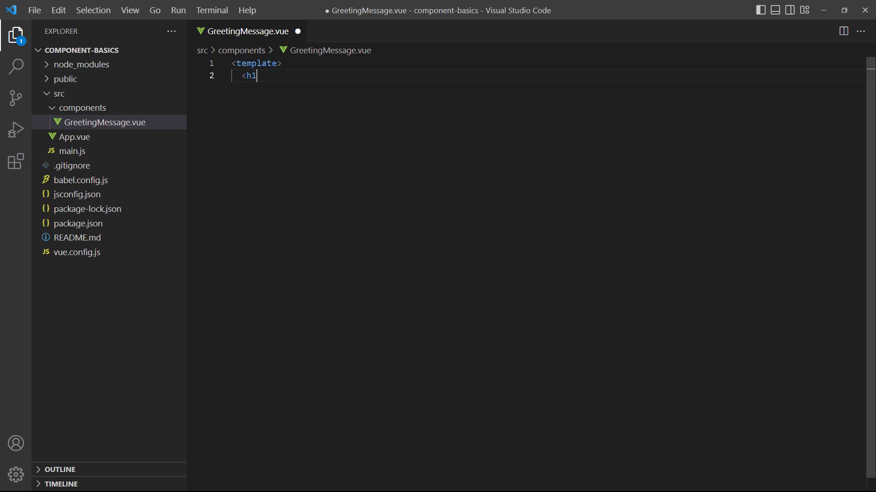
pyautogui.write('>Hello from a comp')
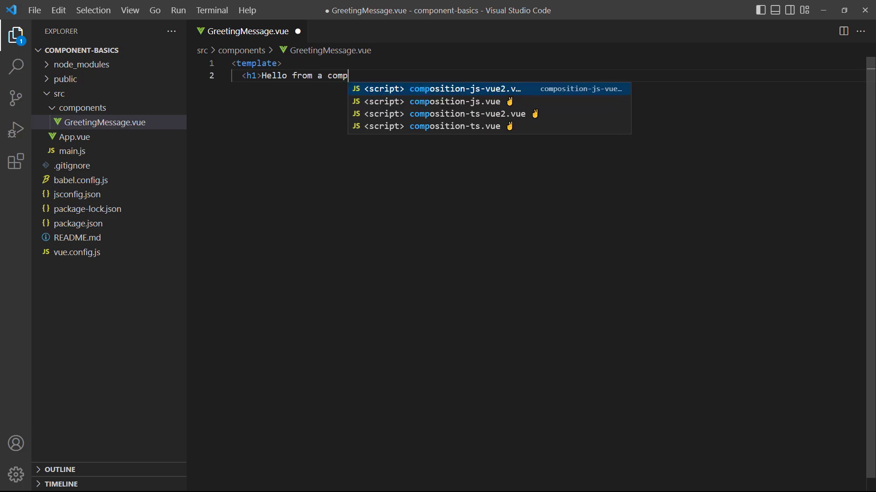
pyautogui.write('onent</h1>')
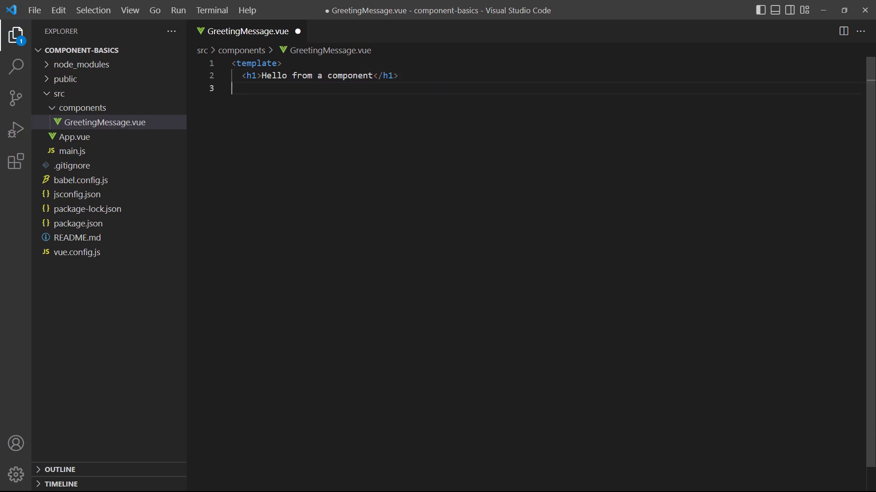
pyautogui.write('</template>')
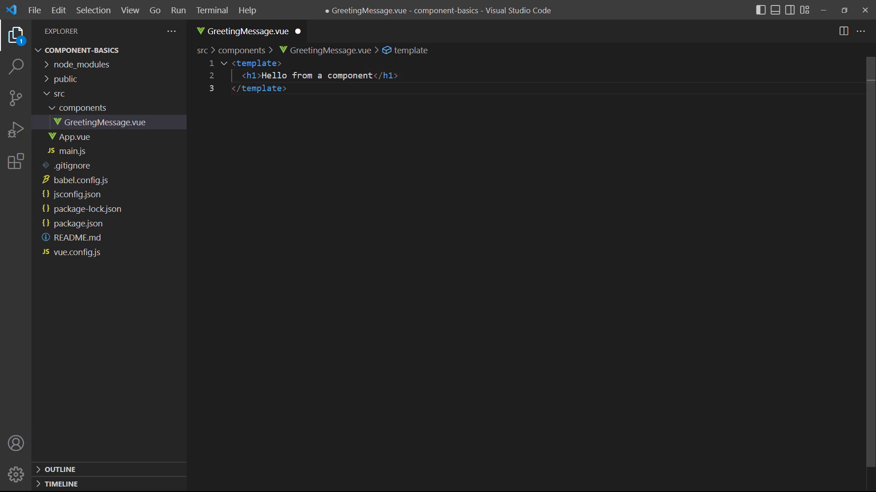
pyautogui.click(73, 137)
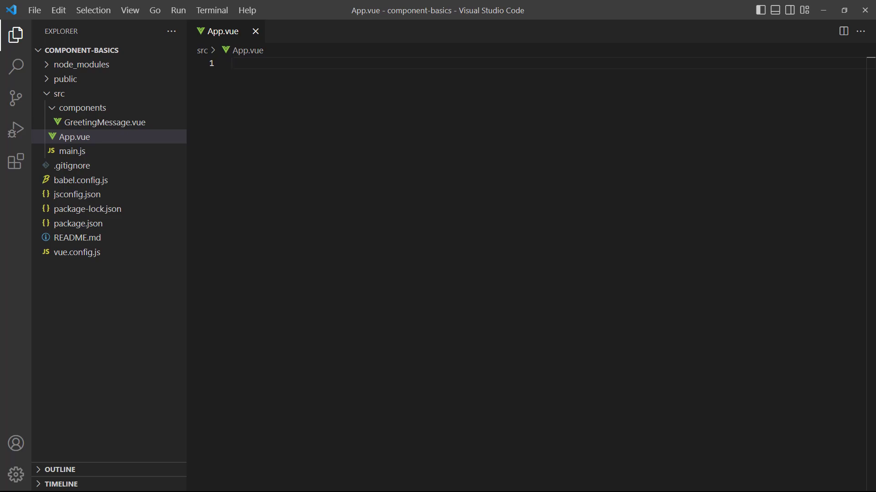
# Step: Give App.vue an empty div template and a script importing GreetingMessage from './components/GreetingMessage'
pyautogui.write('<template>\\n  <div></div>\\n</template>\\n\\n<script>')
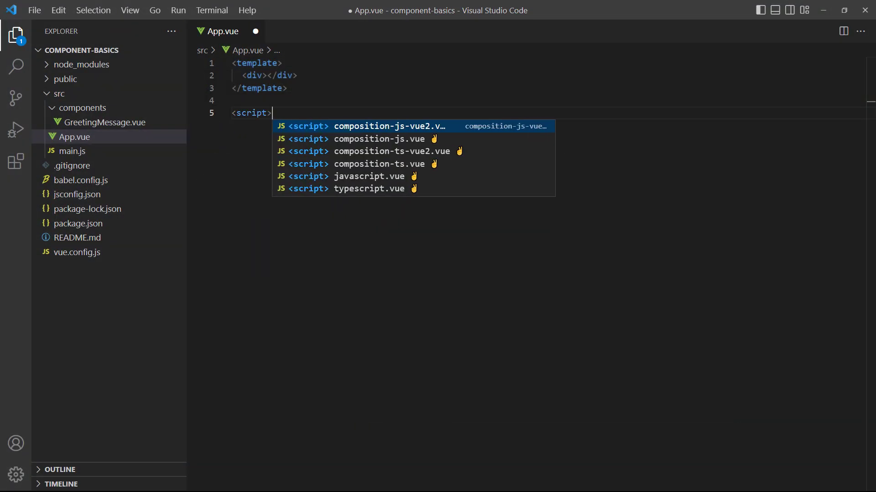
pyautogui.write('import Gre')
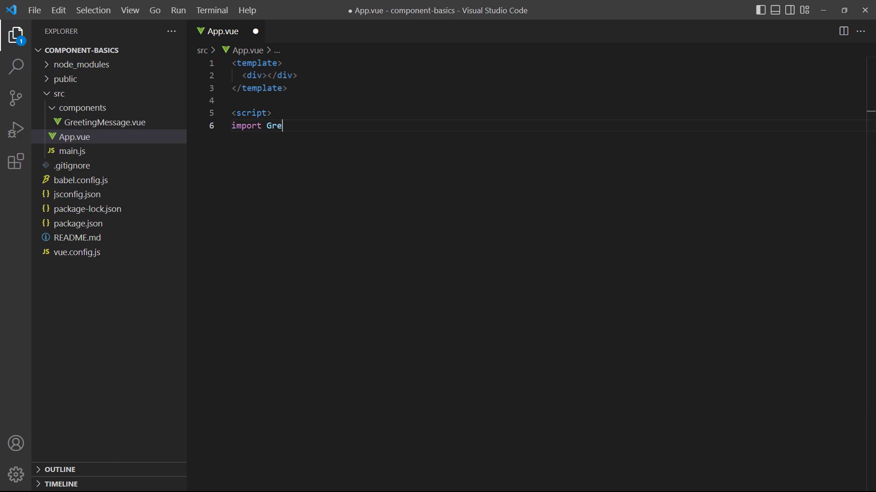
pyautogui.write('etingMessage from')
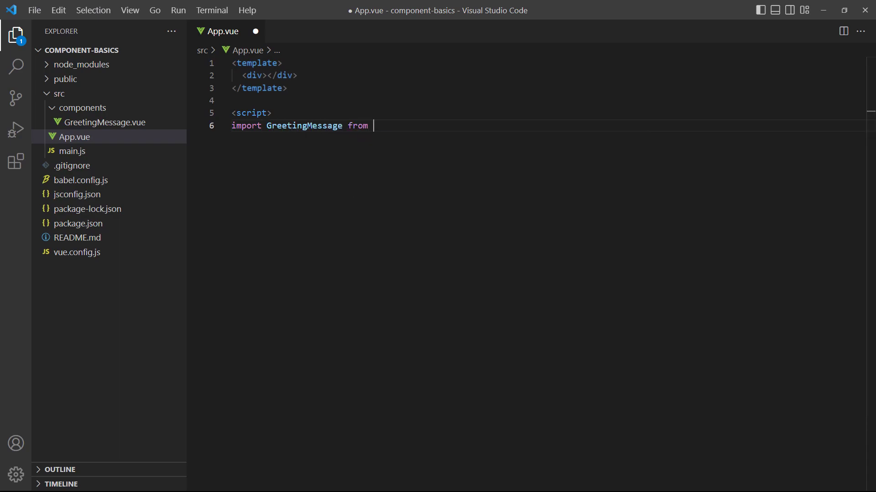
pyautogui.write("'./c")
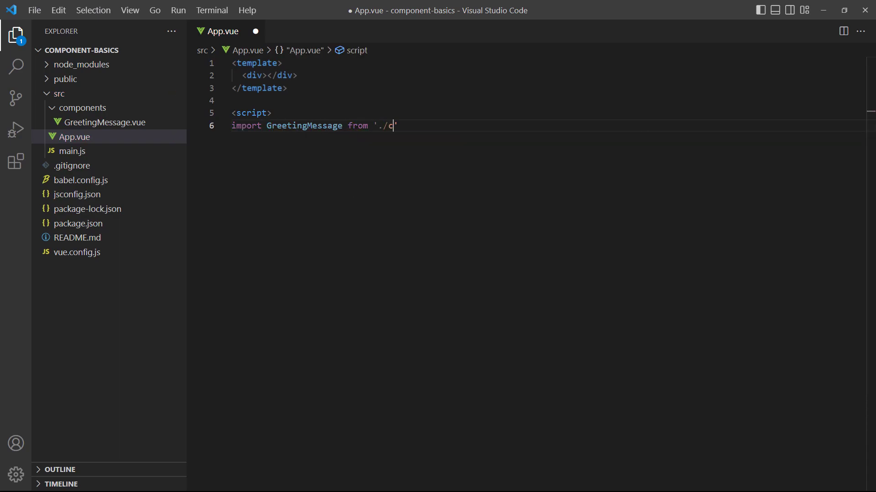
pyautogui.write('omponents/Gr')
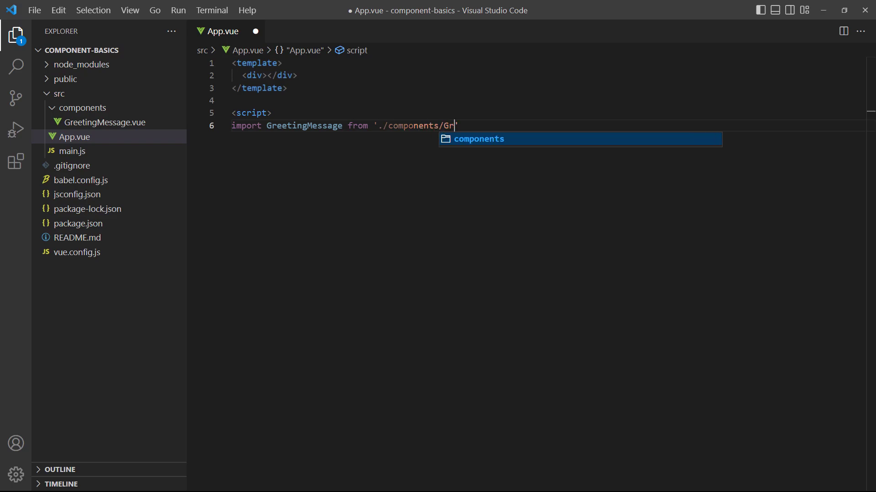
pyautogui.write('eetingMessage')
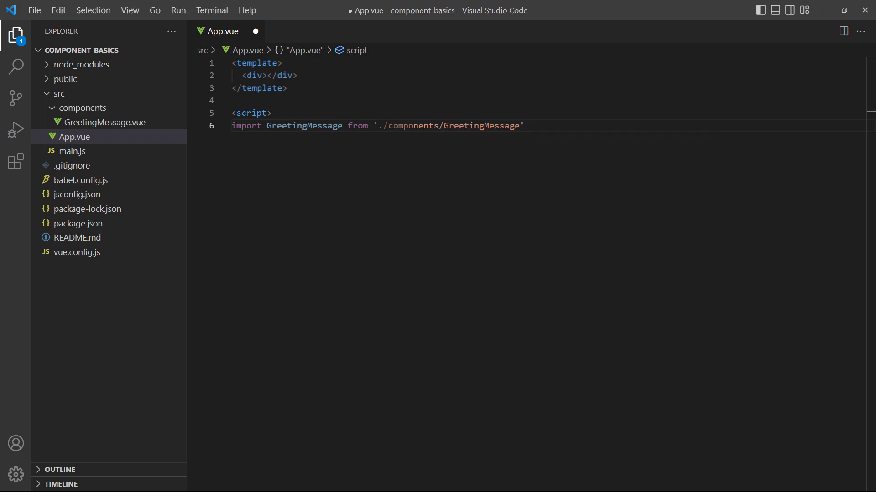
pyautogui.write('</script>')
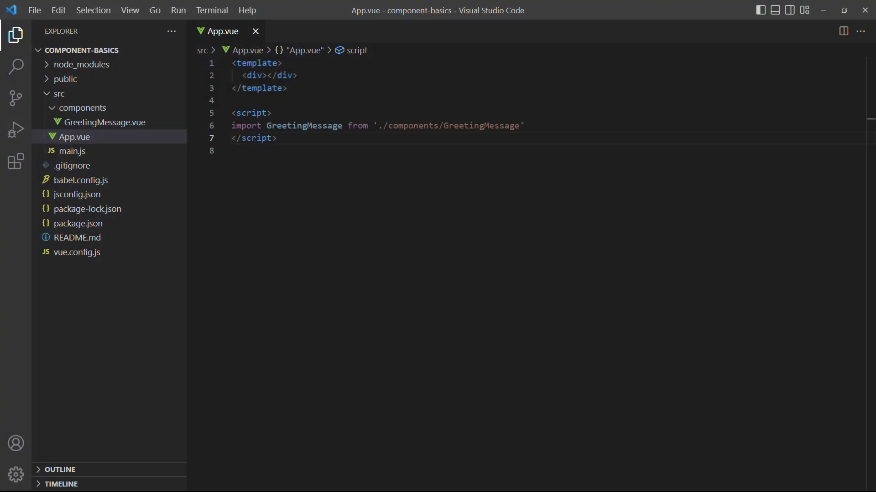
# Step: Export a default object registering GreetingMessage under components, drop the empty div, and save App.vue
pyautogui.write('export default {')
pyautogui.write('components: { ')
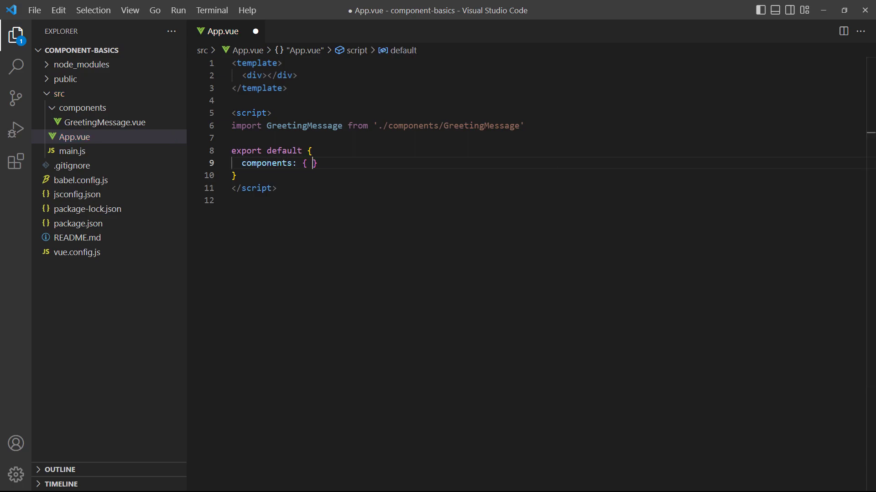
pyautogui.write('GreetingMessage')
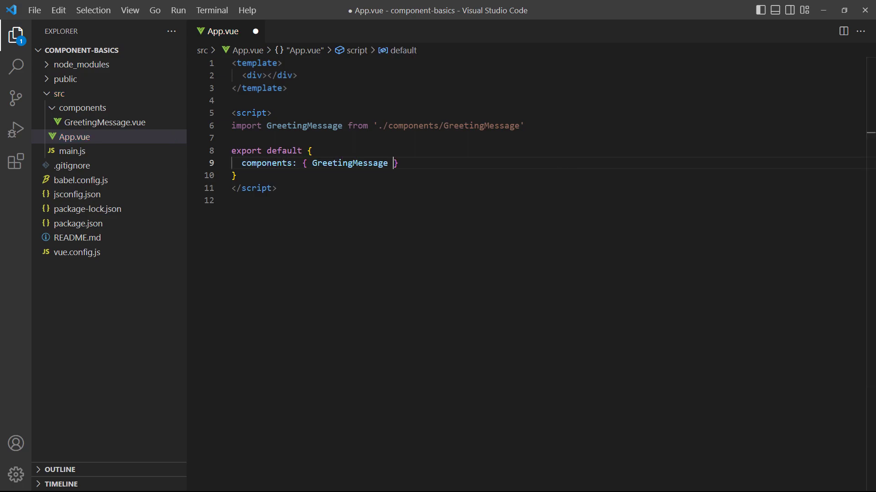
pyautogui.press('Ctrl+s')
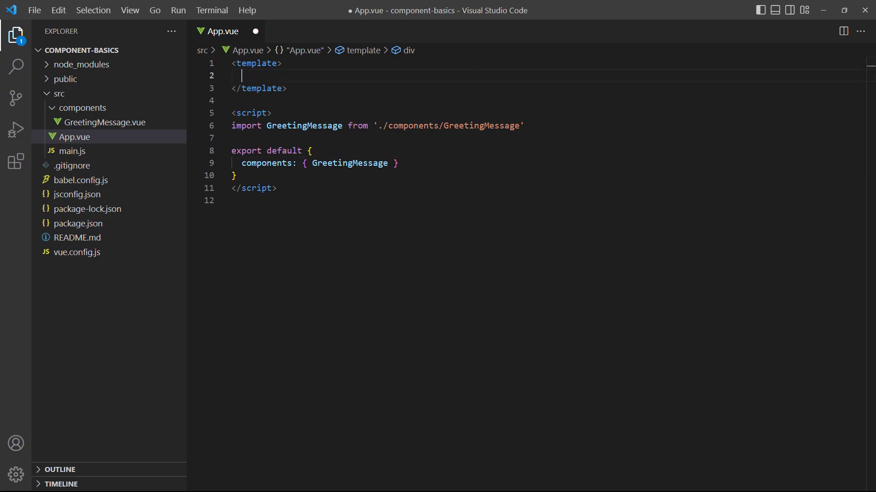
# Step: Add a <greeting-message /> element to App.vue's template and open GreetingMessage.vue
pyautogui.write('<greeting-mes')
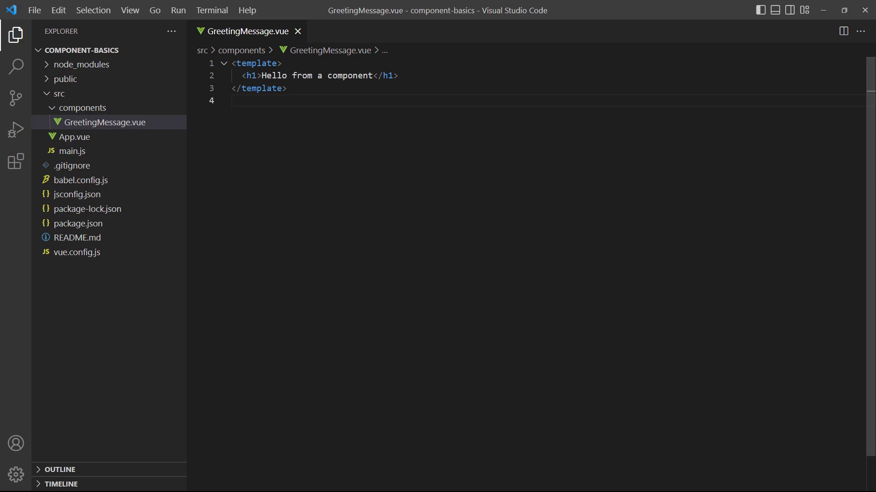
pyautogui.moveTo(191, 113)
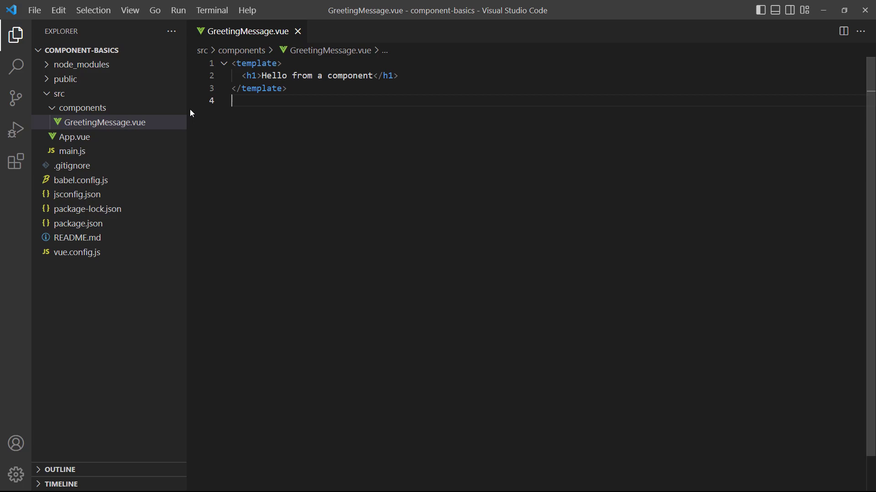
pyautogui.moveTo(179, 114)
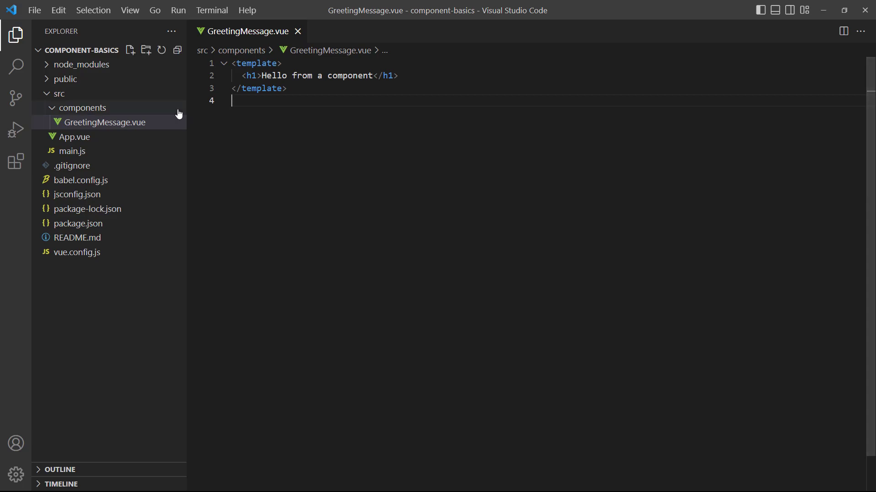
# Step: Create ComponentA.vue in components with a template holding a 'Component A' paragraph
pyautogui.rightClick(82, 108)
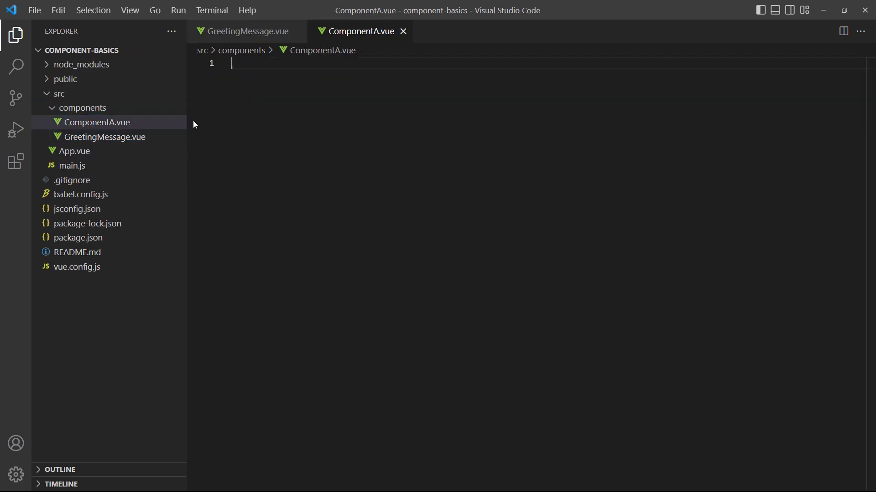
pyautogui.write('<template>')
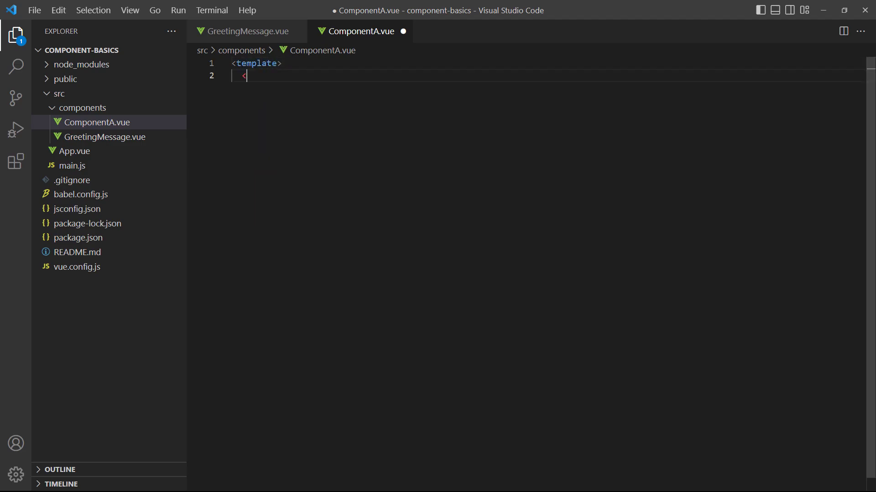
pyautogui.write('p>Component A</p>')
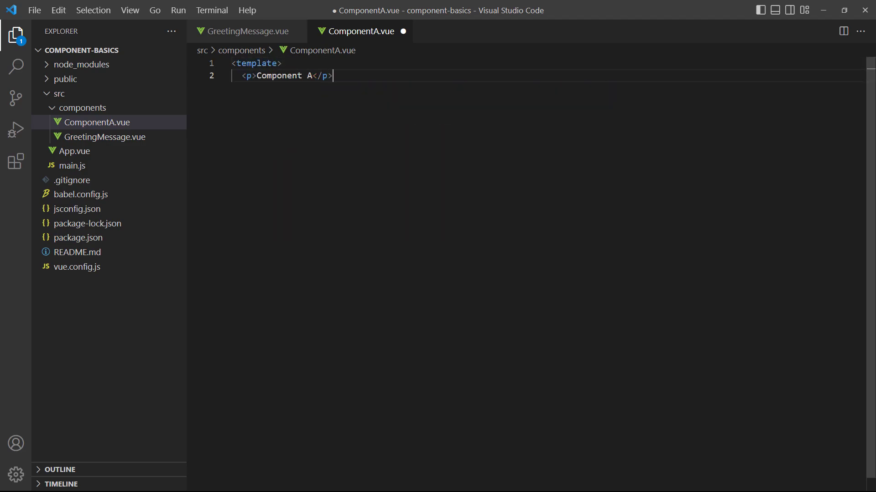
pyautogui.write('</template>')
pyautogui.write('<style s')
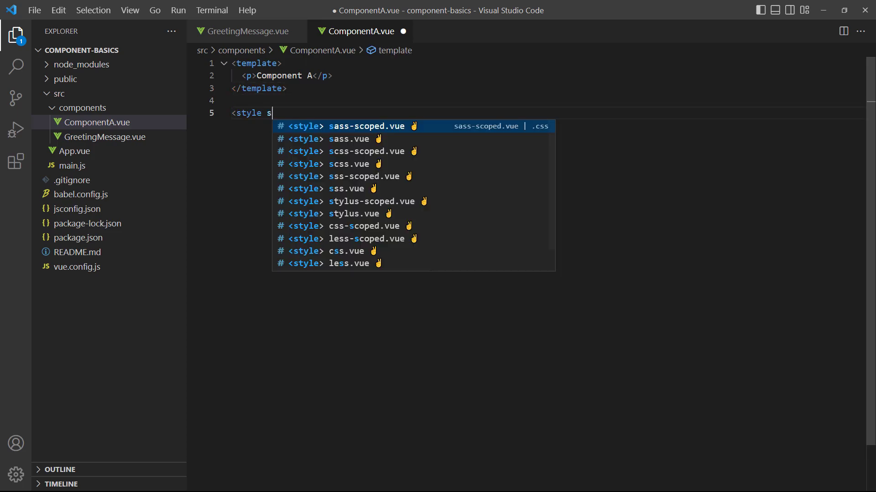
# Step: Style the paragraph white on blue in a scoped style block, then return to GreetingMessage.vue
pyautogui.press('Enter')
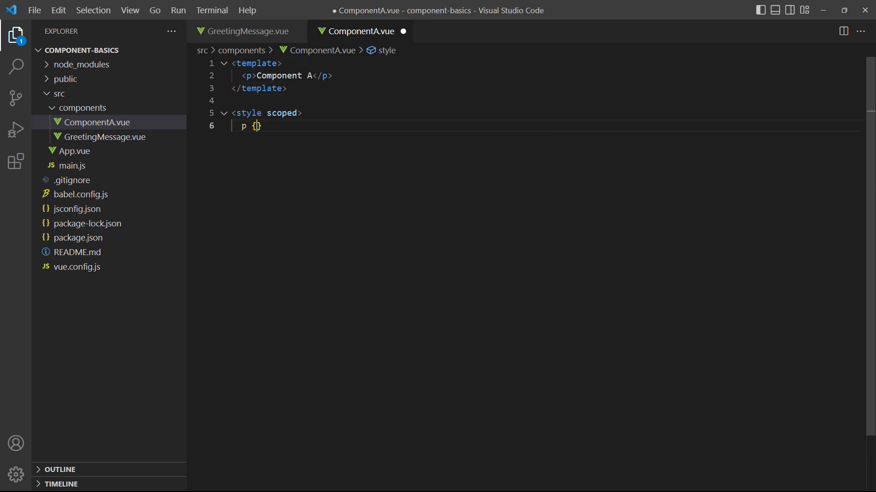
pyautogui.write('color: white;background: blue')
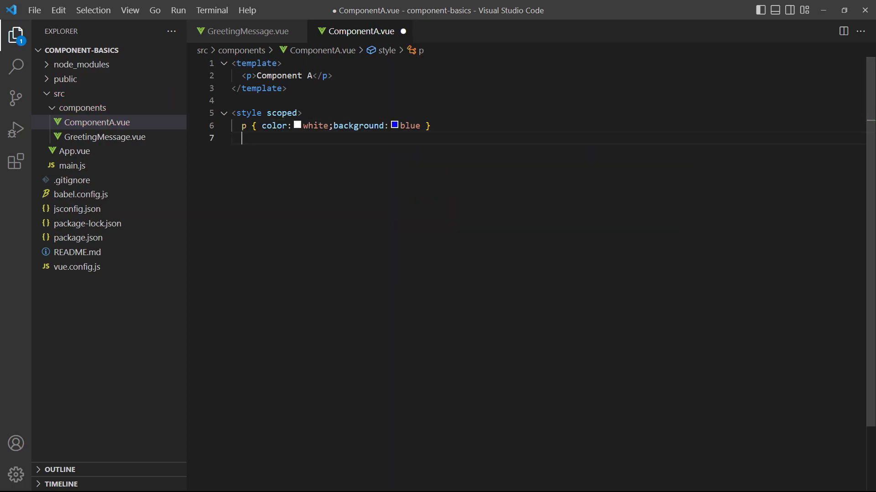
pyautogui.write('</style>')
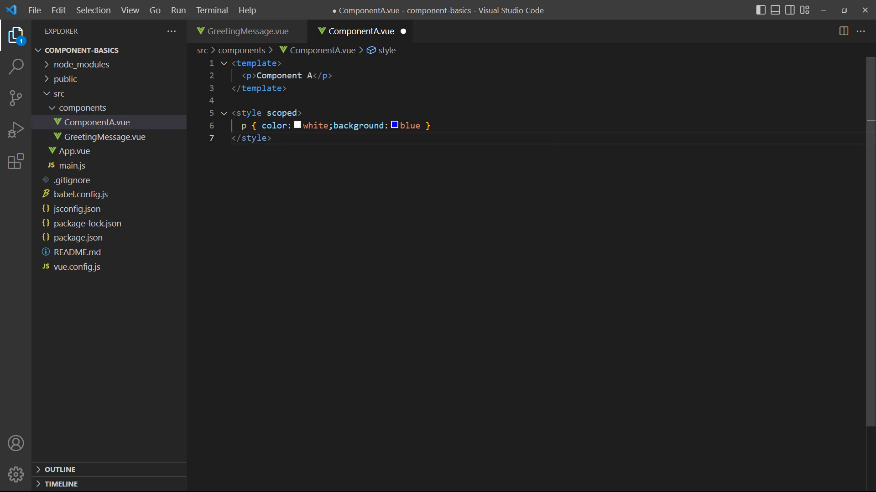
pyautogui.click(248, 30)
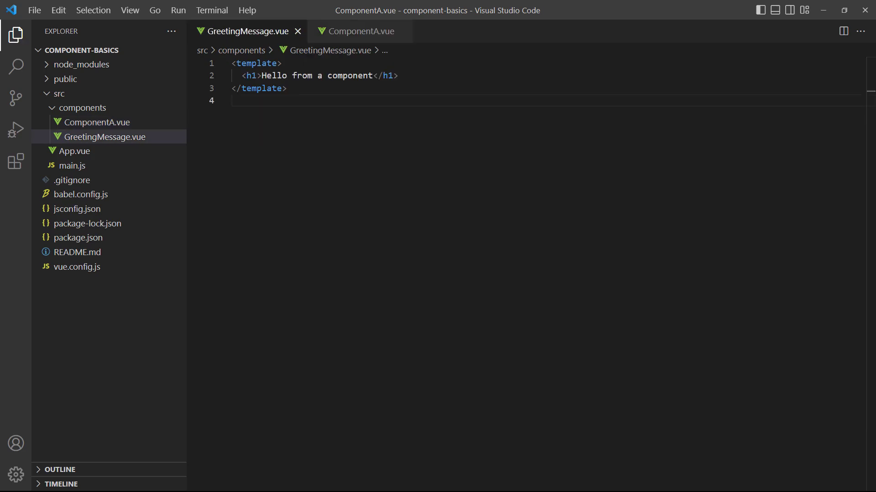
# Step: Import ComponentA from './ComponentA', register it, and add <hr> and <component-a /> to GreetingMessage.vue
pyautogui.write('<script>')
pyautogui.write('import')
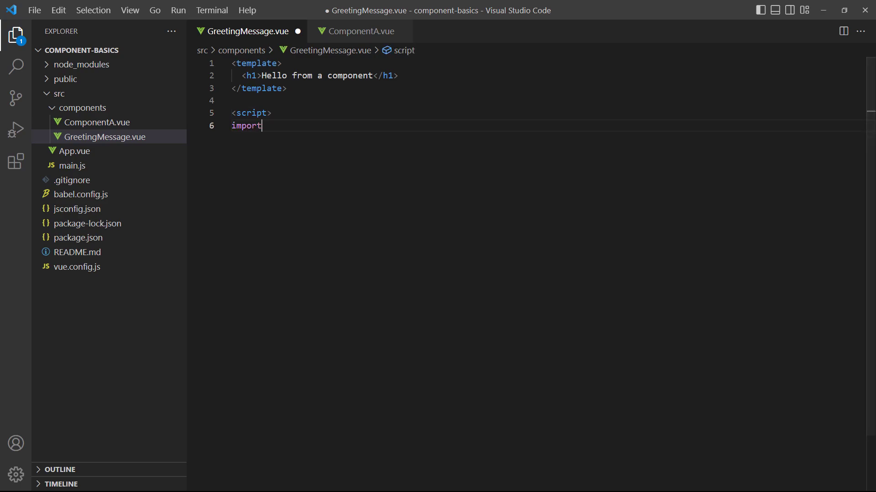
pyautogui.write("ComponentA from '")
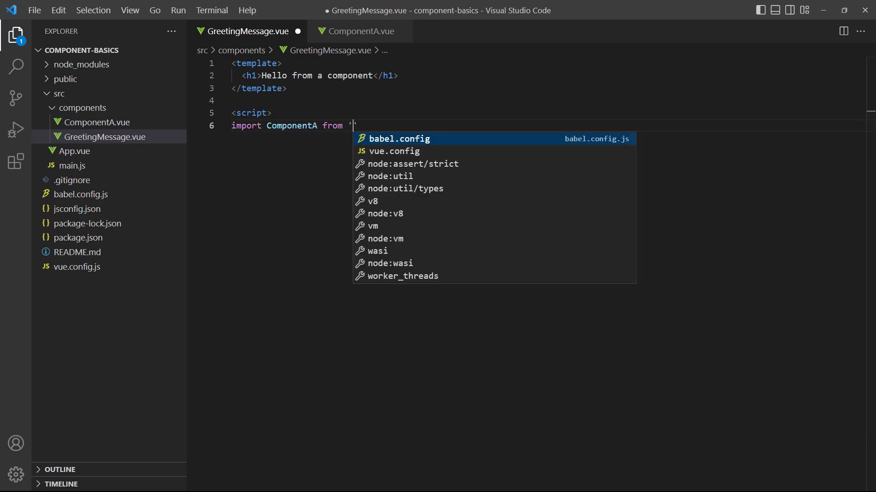
pyautogui.write("./ComponentA'")
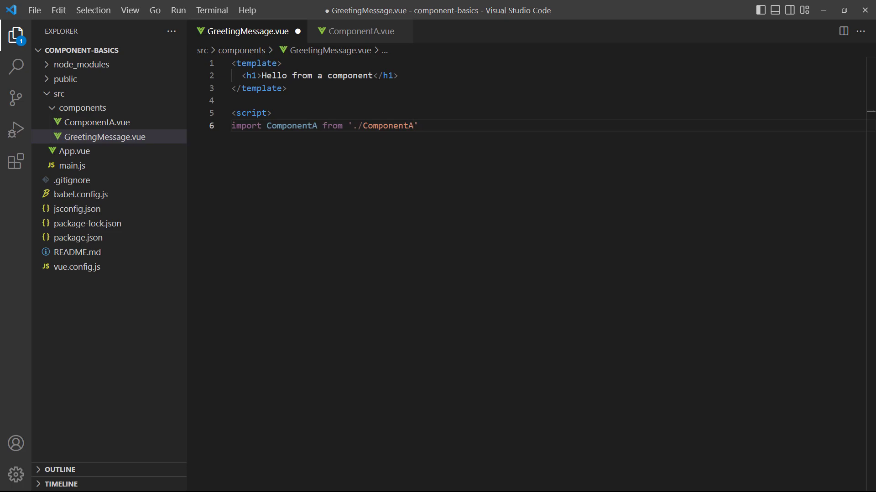
pyautogui.write('export default {')
pyautogui.write('compo')
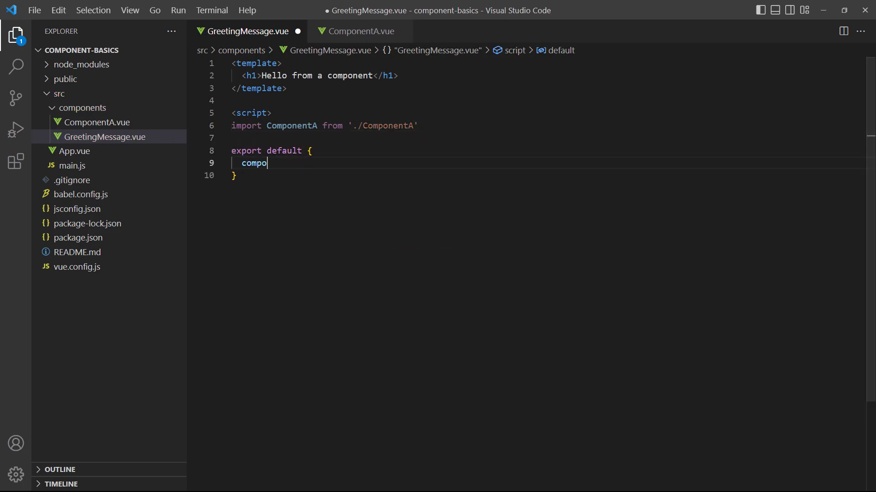
pyautogui.write('nents: { Component}')
pyautogui.write('</script>')
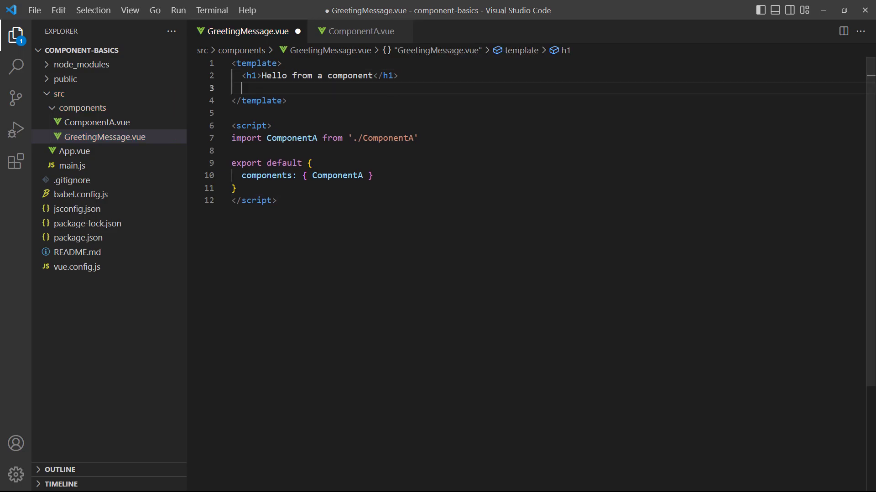
pyautogui.write('<hr>')
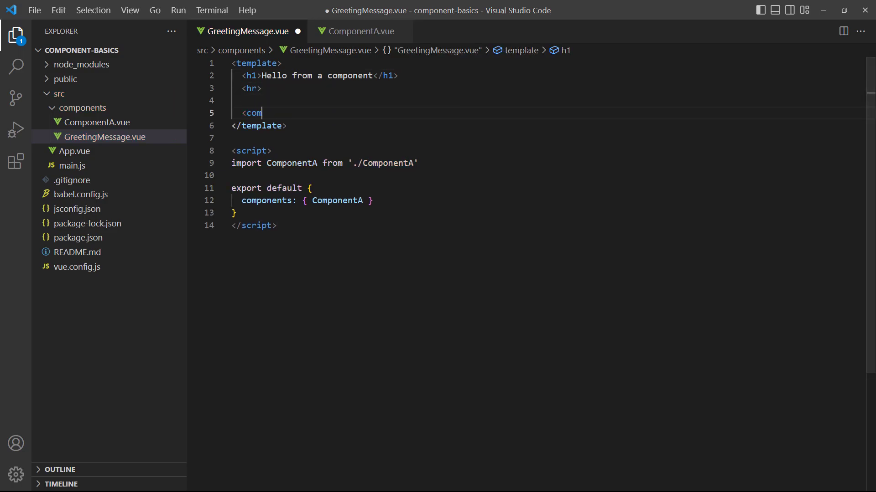
pyautogui.write('ponent-a />')
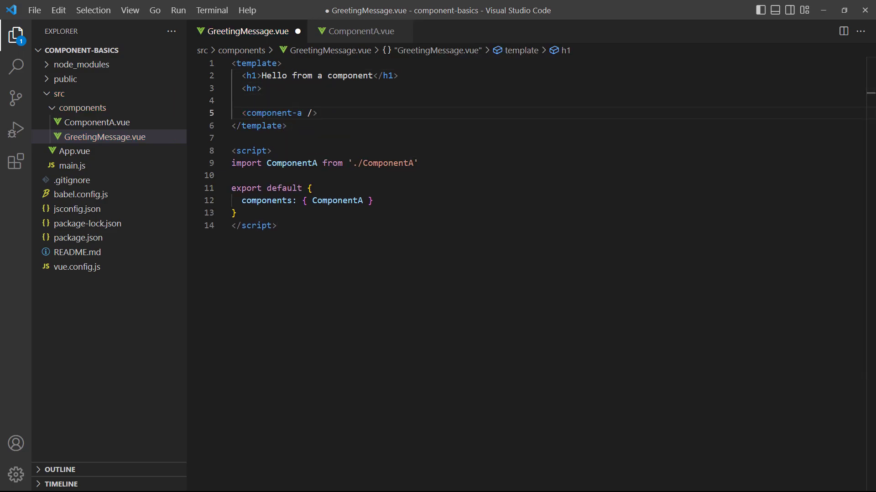